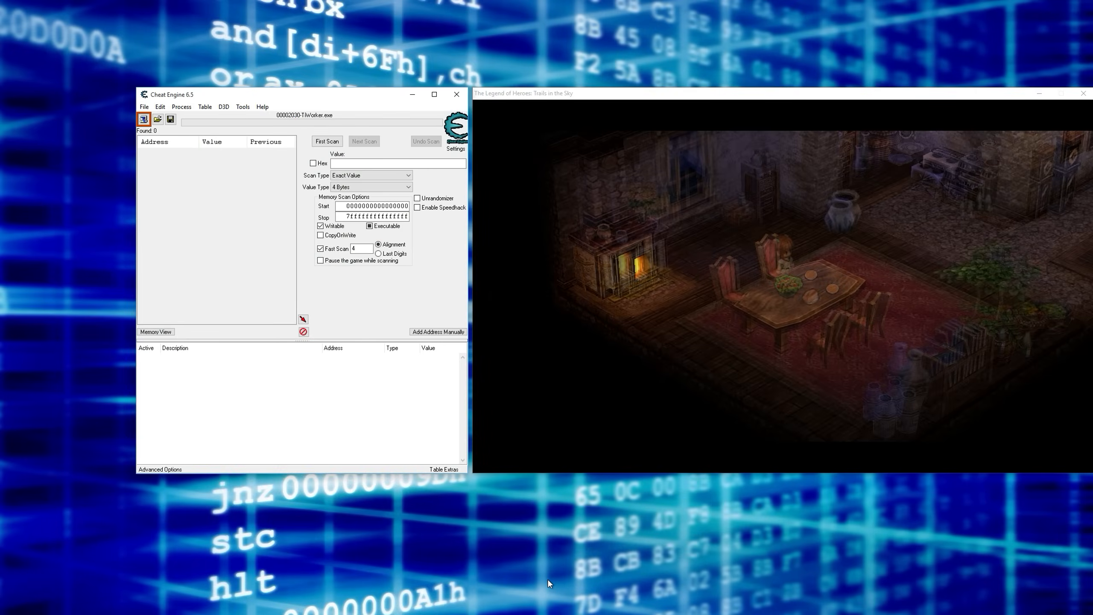
mouse_move(912, 486)
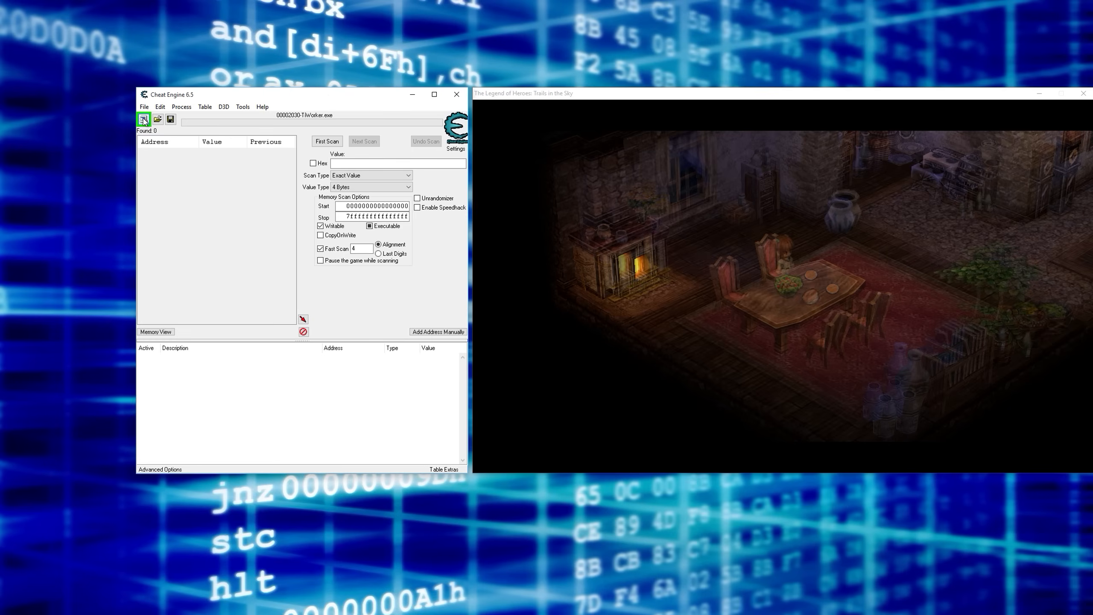
Step: Attach Cheat Engine to The Legend of Heroes: Trails in the Sky from the Window List
left_click(143, 118)
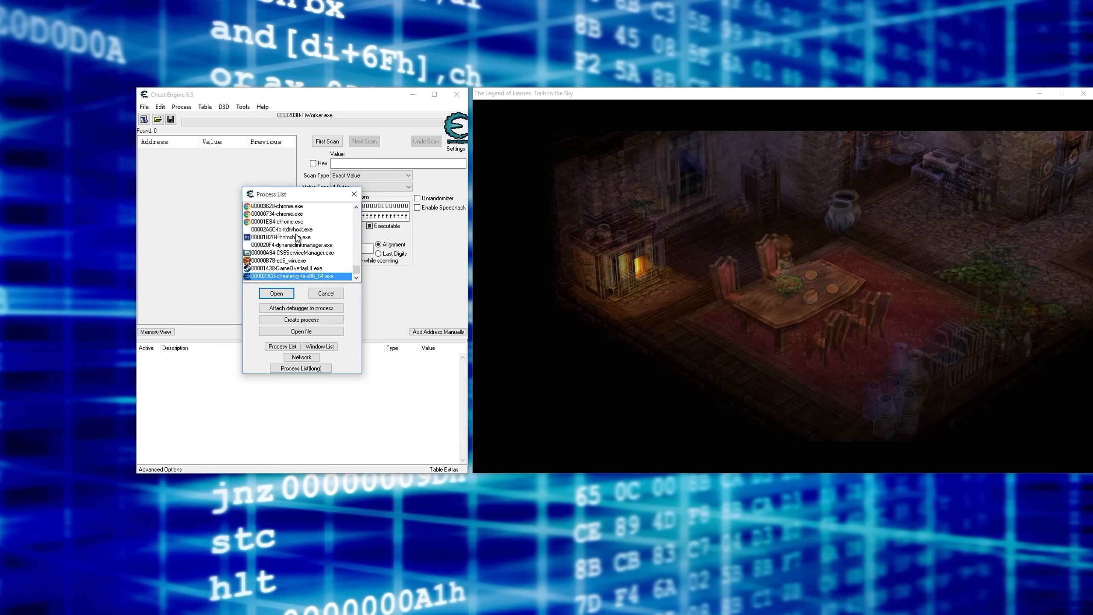
mouse_move(275, 255)
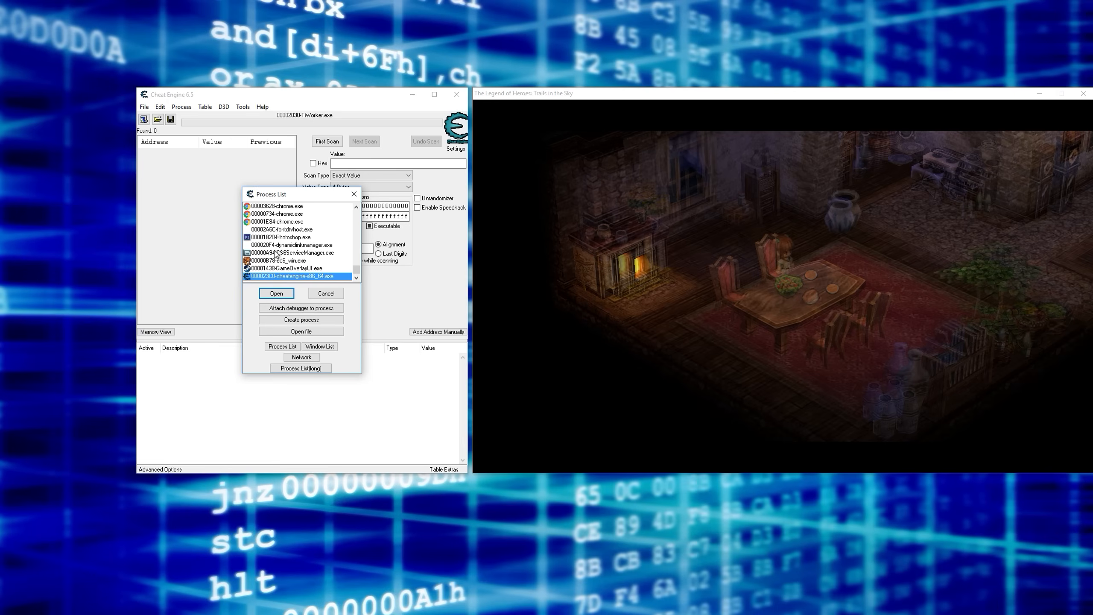
mouse_move(348, 383)
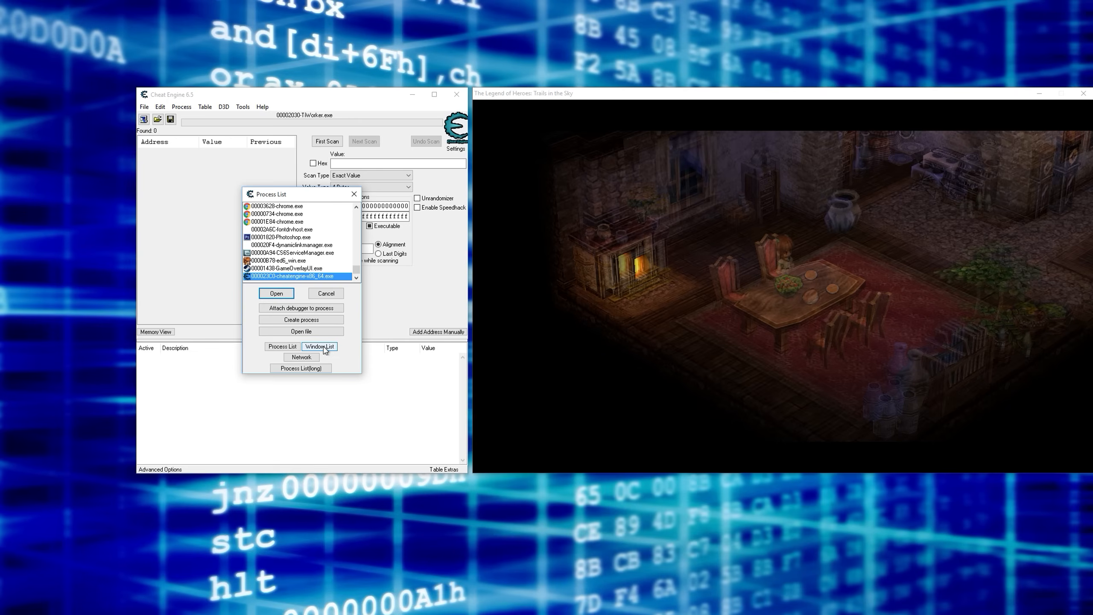
mouse_move(545, 78)
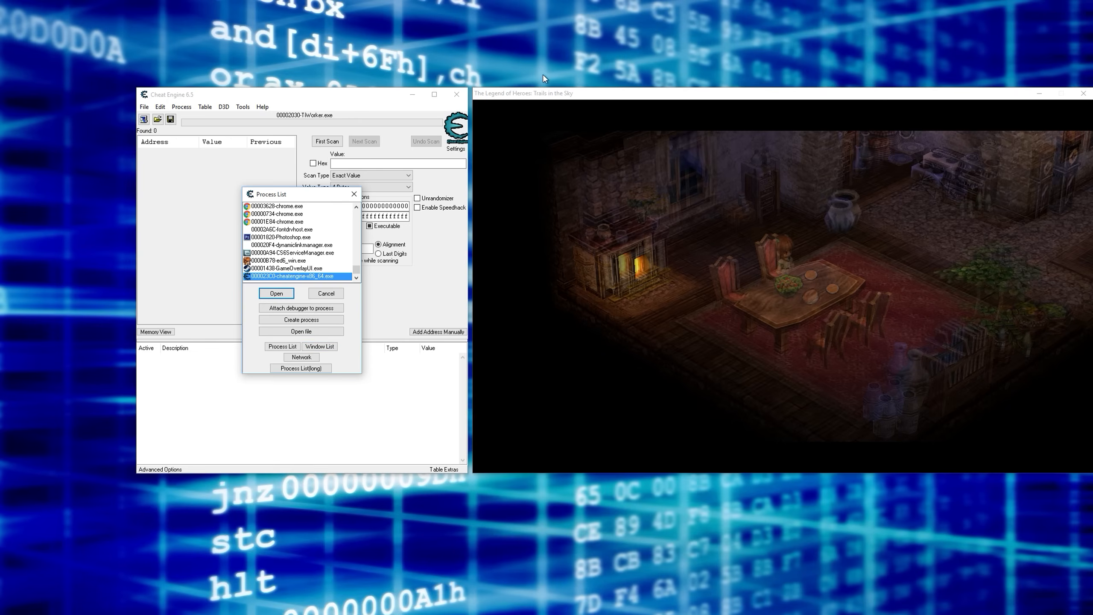
mouse_move(498, 96)
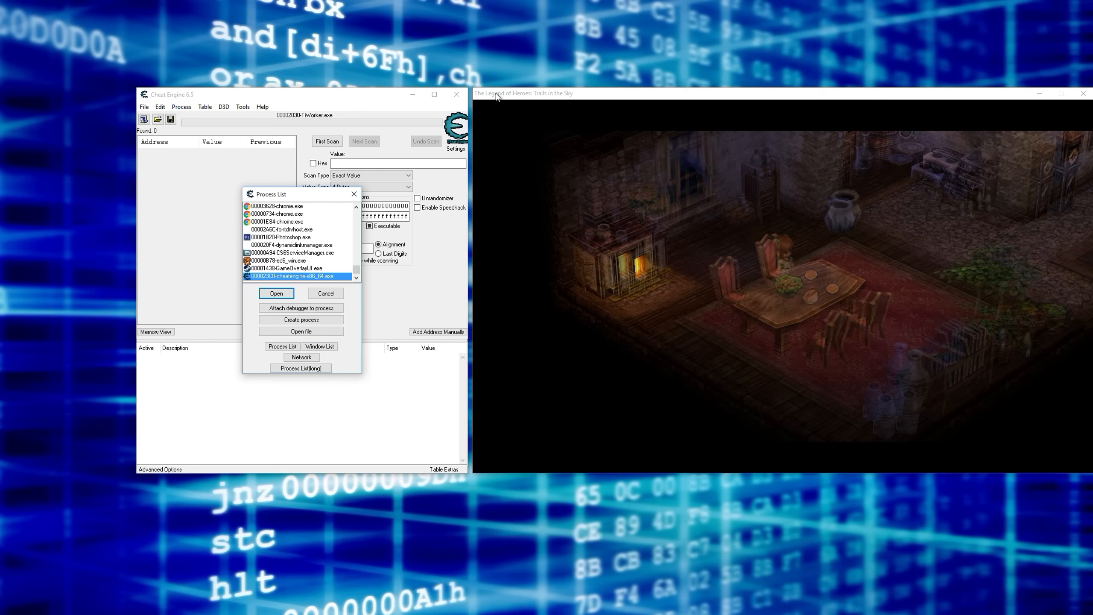
left_click(319, 347)
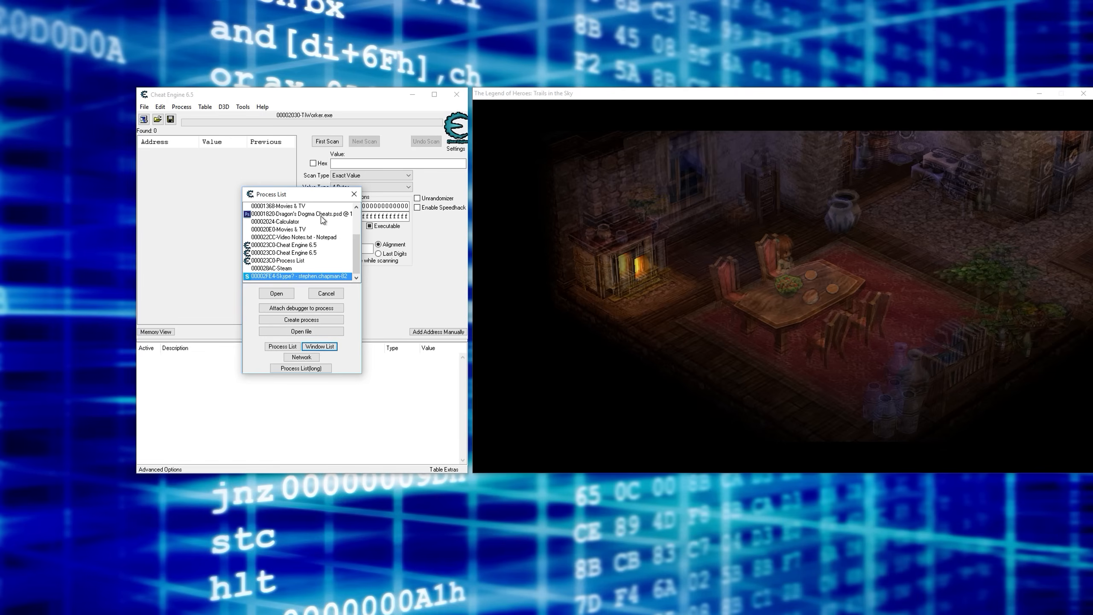
scroll("up", 3)
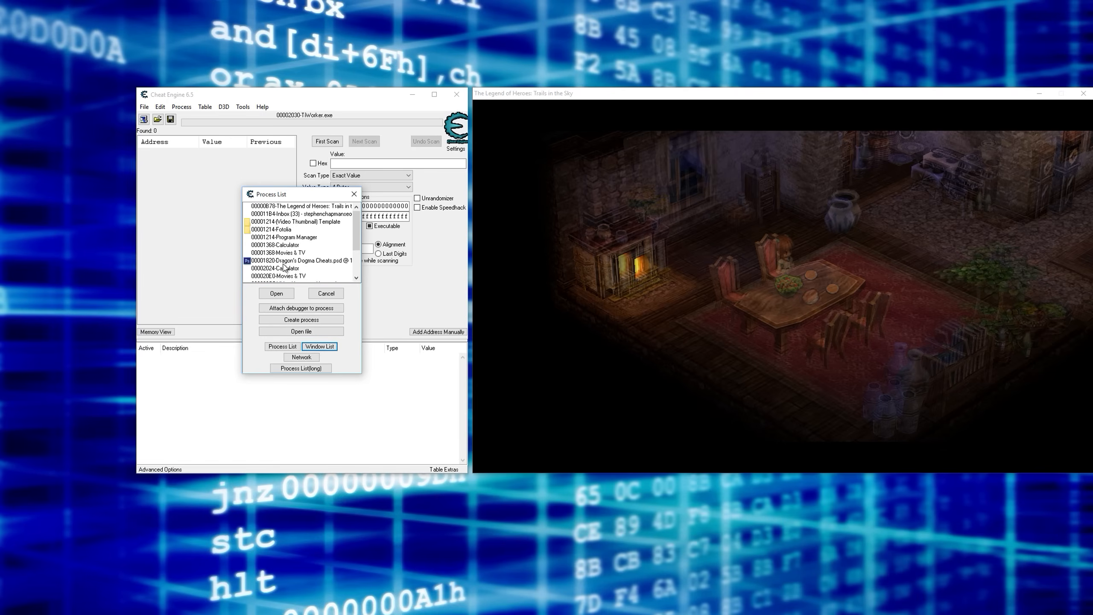
left_click(298, 206)
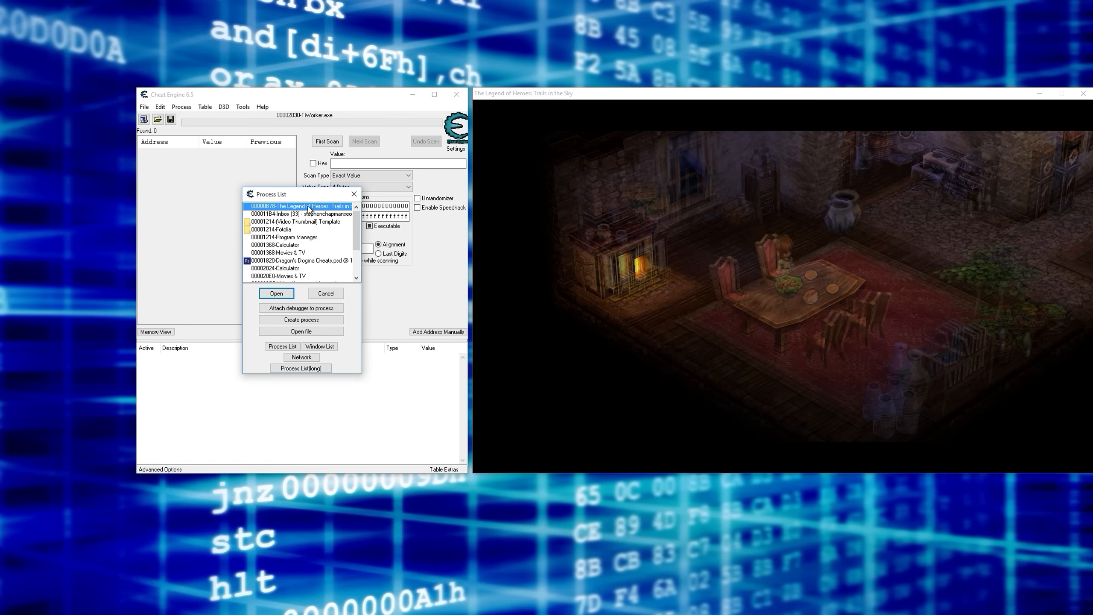
mouse_move(322, 209)
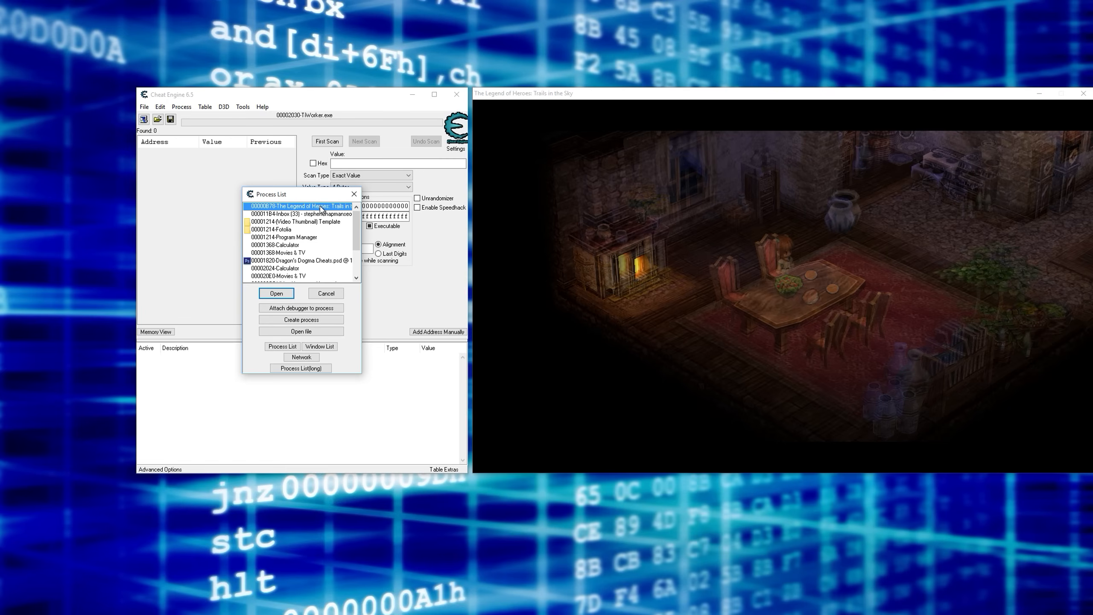
left_click(276, 293)
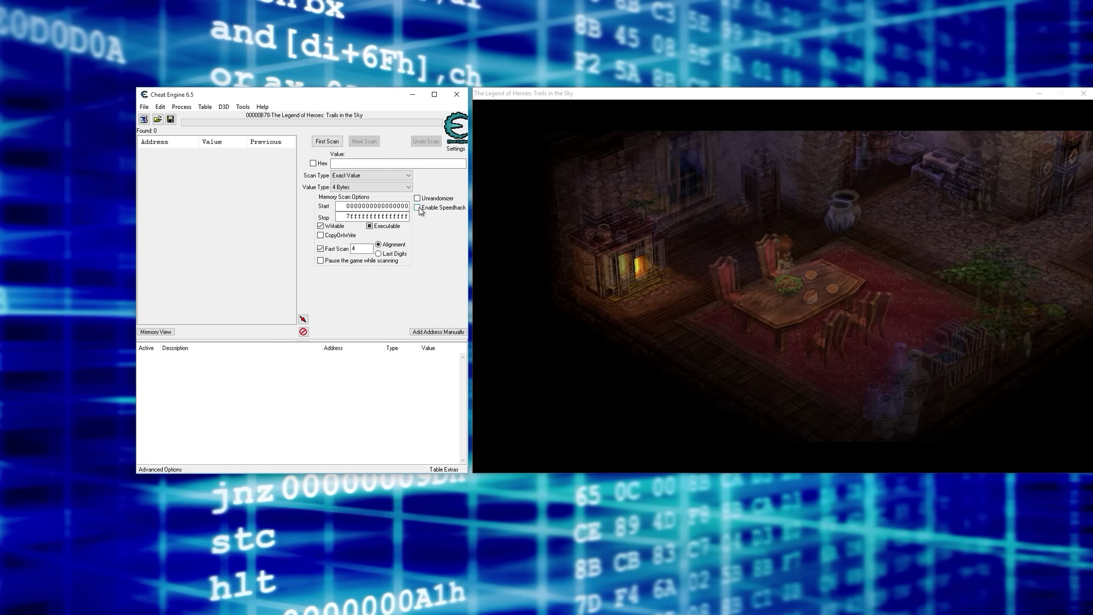
Step: Enable Speedhack and raise the Speed slider to 20
left_click(417, 208)
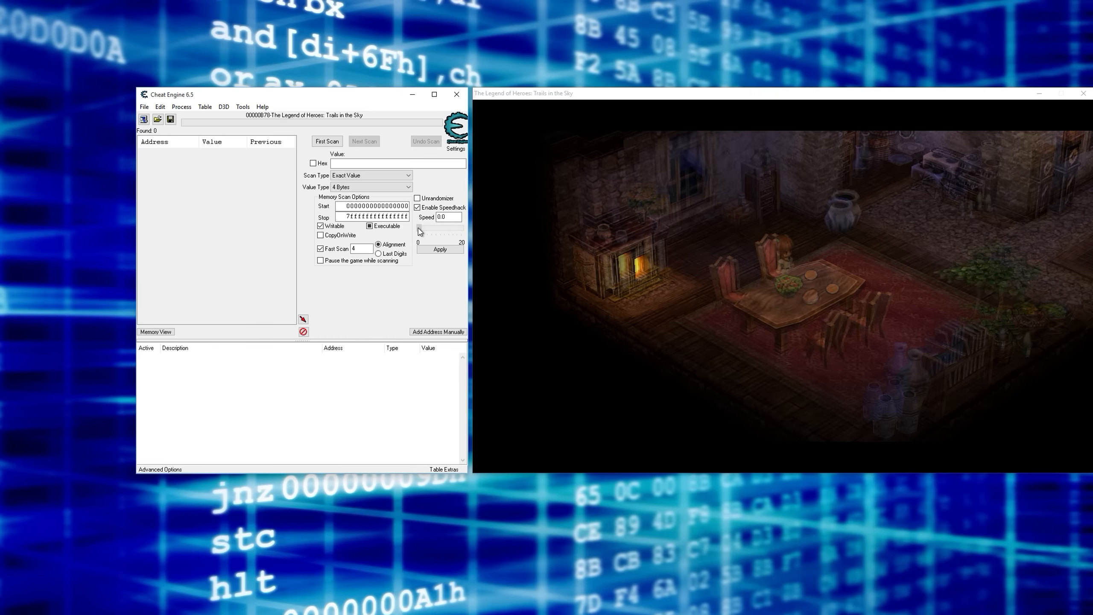
left_click(422, 229)
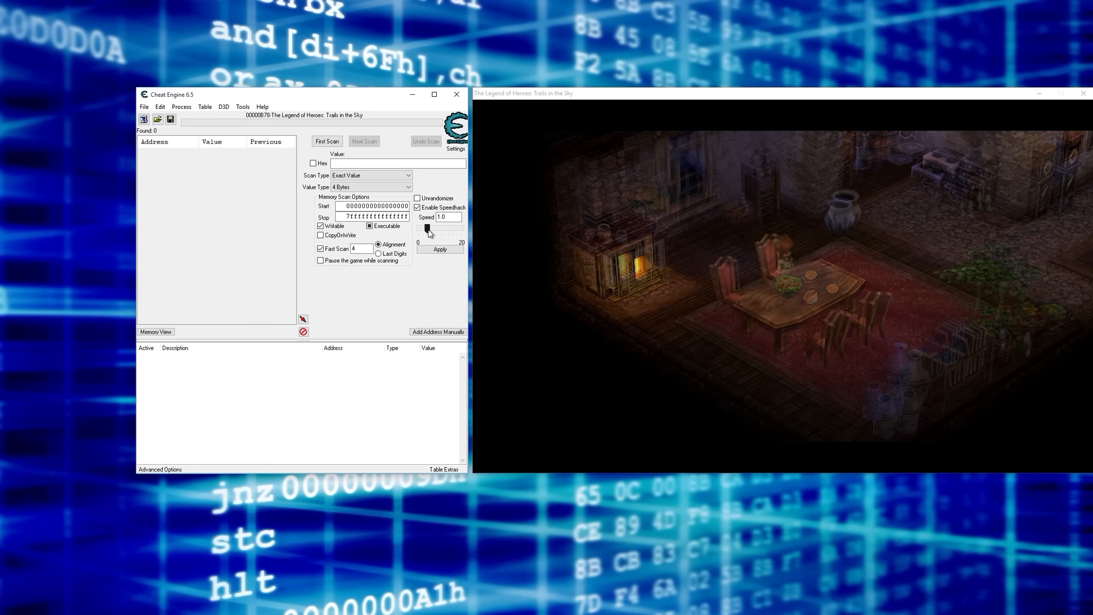
left_click_drag(428, 228, 440, 228)
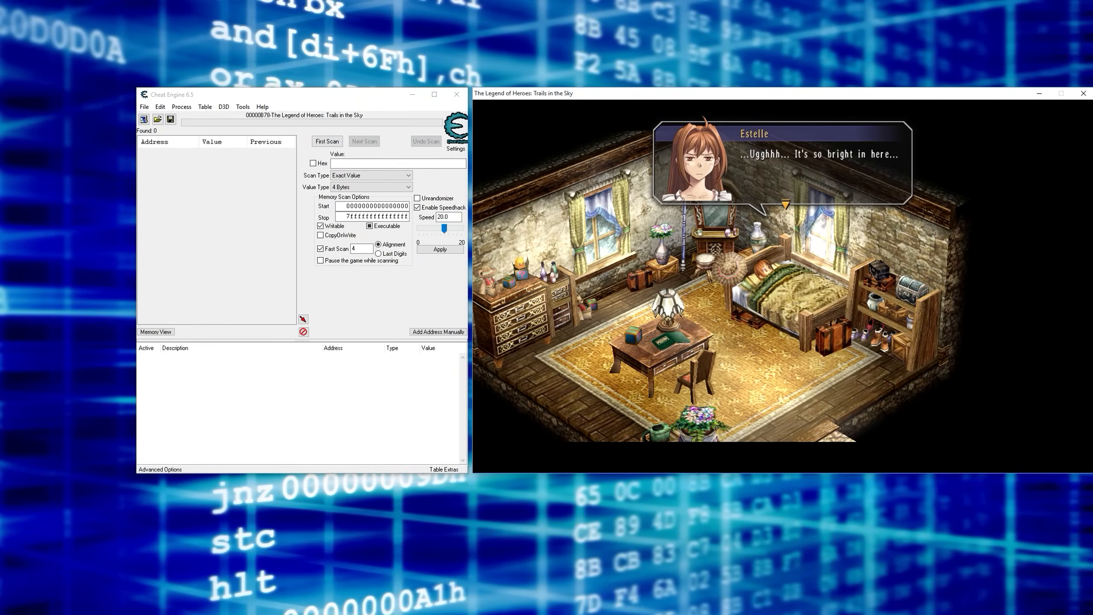
mouse_move(435, 293)
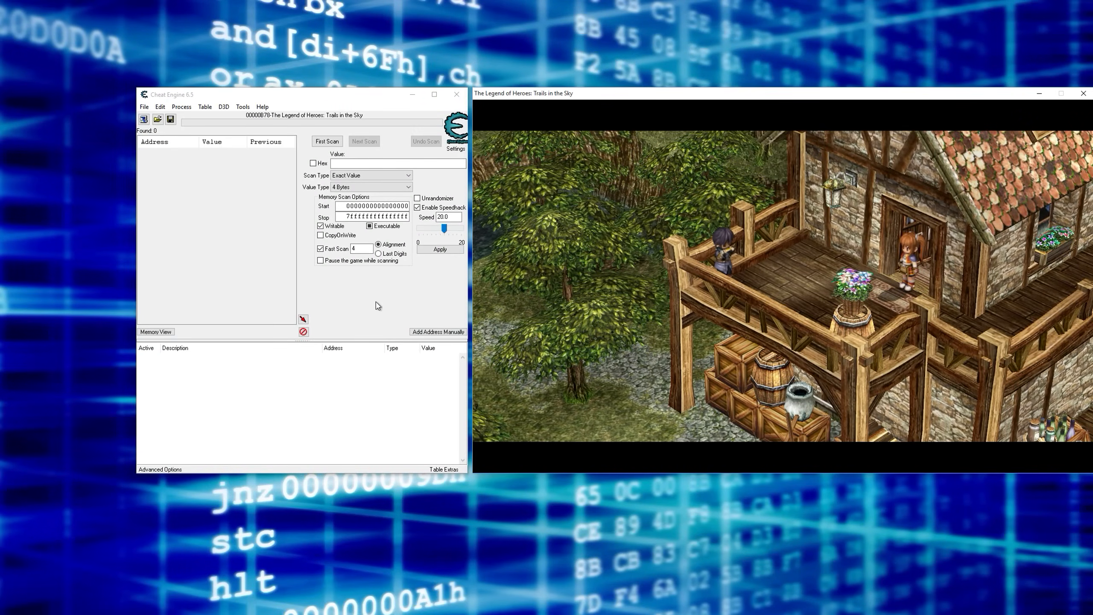
mouse_move(407, 268)
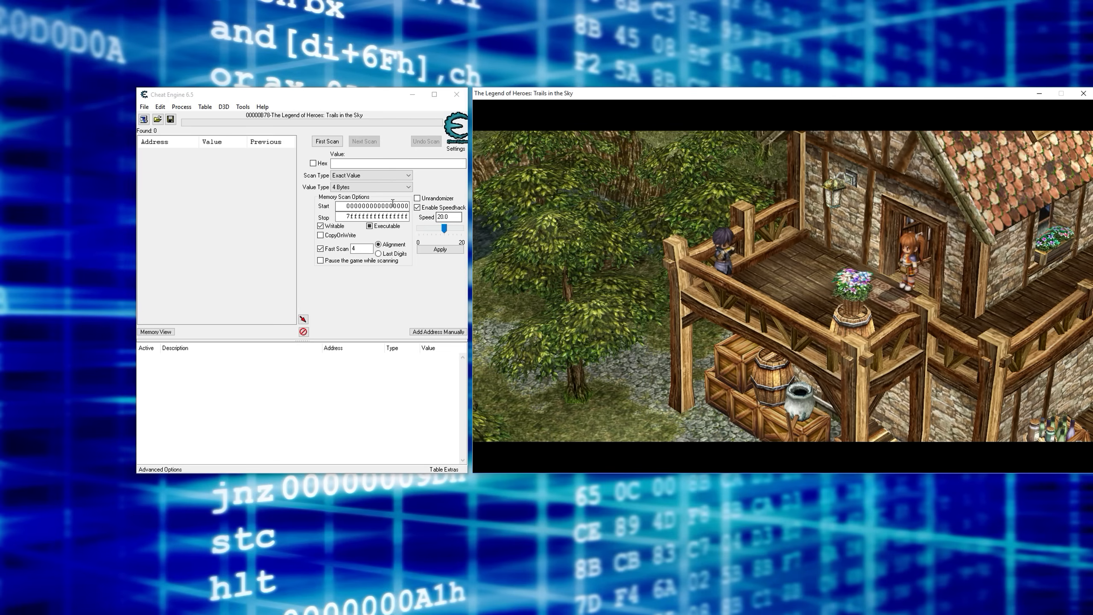
Step: Uncheck Enable Speedhack so the game returns to normal speed
left_click(417, 207)
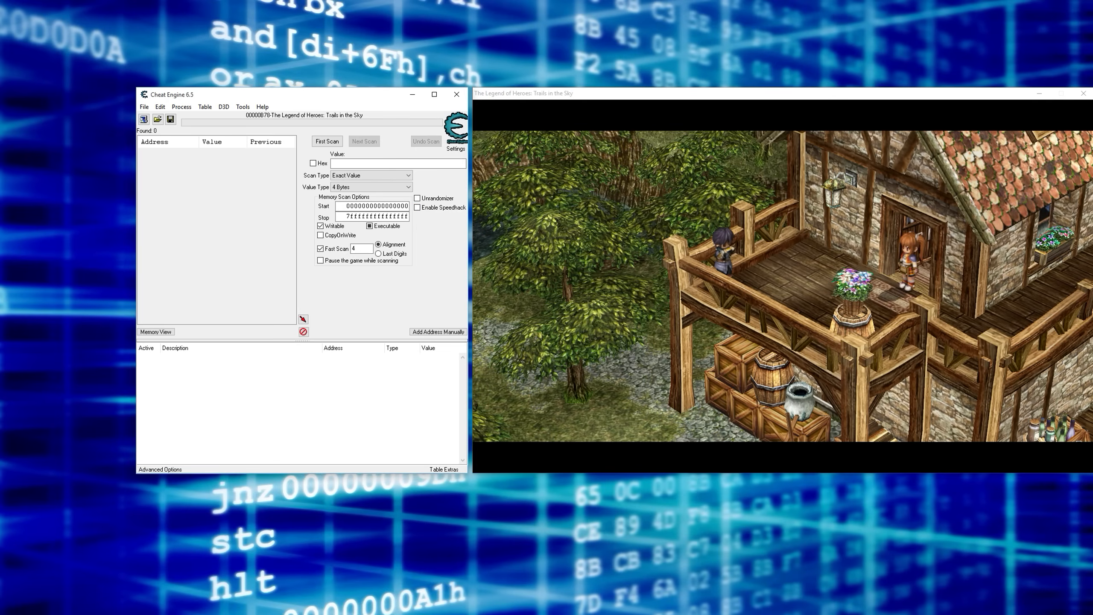
mouse_move(445, 284)
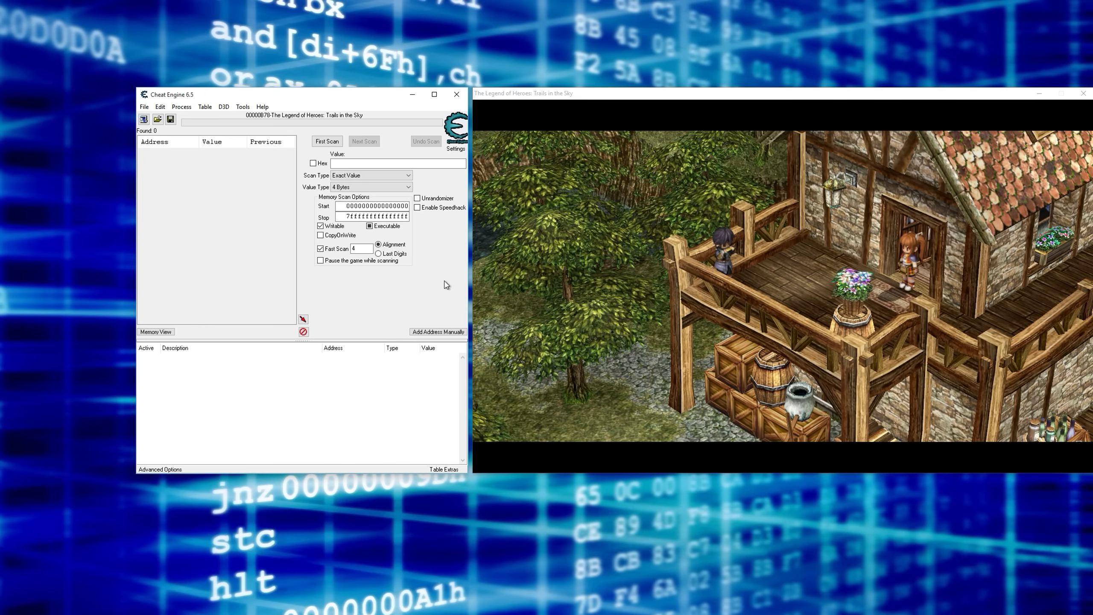
mouse_move(447, 285)
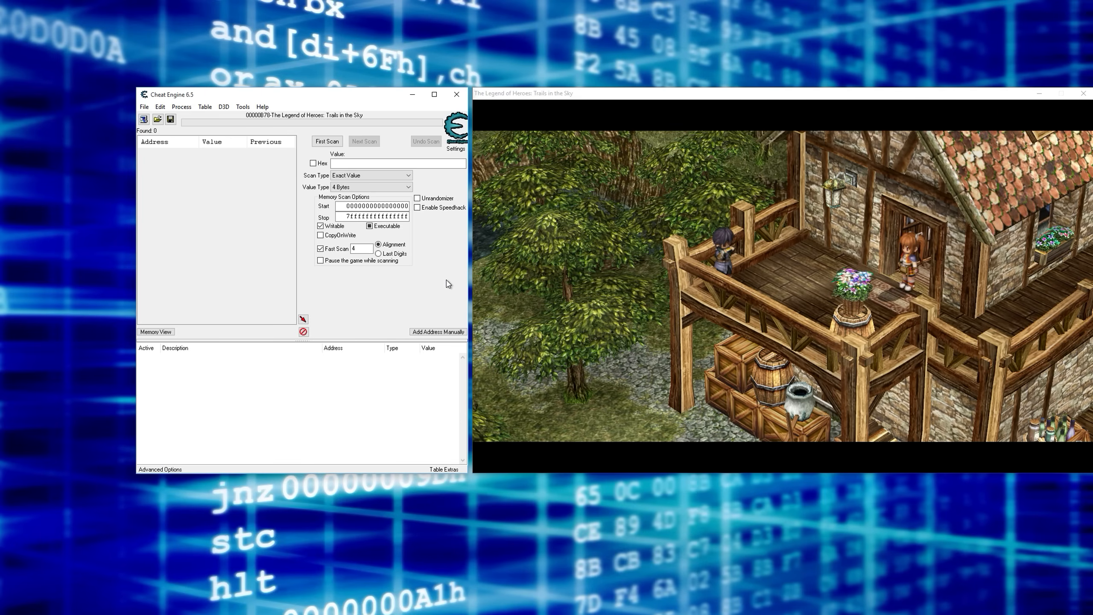
mouse_move(325, 95)
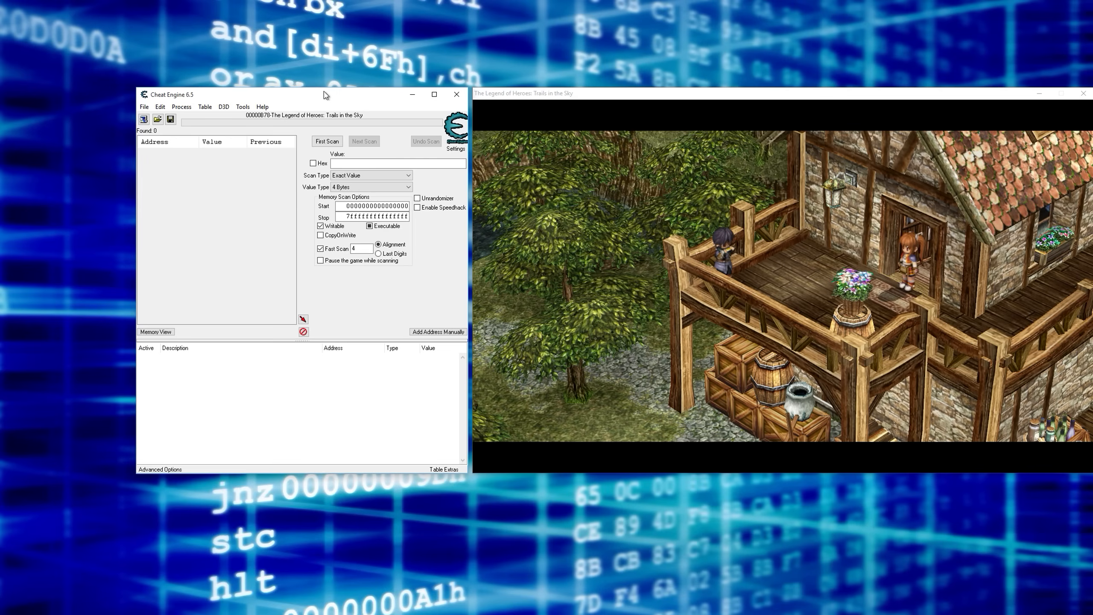
mouse_move(301, 233)
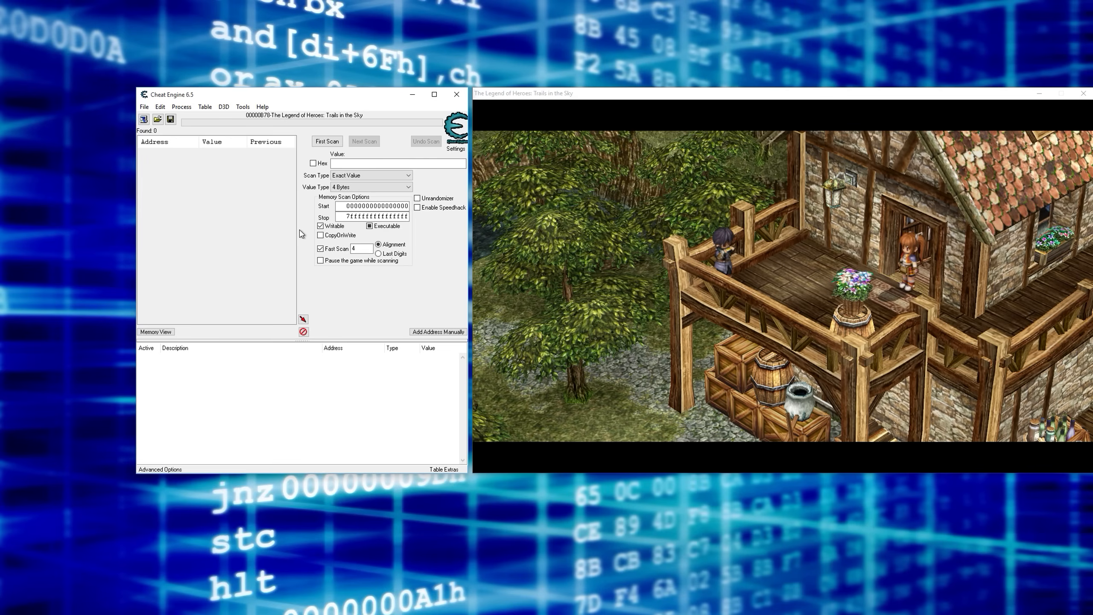